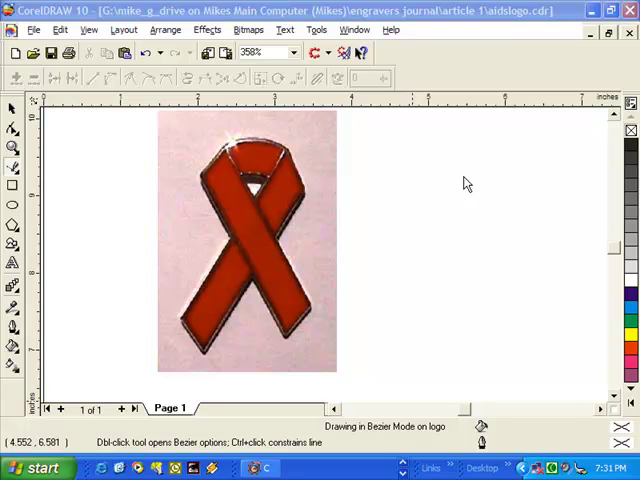
mouse_move(278, 52)
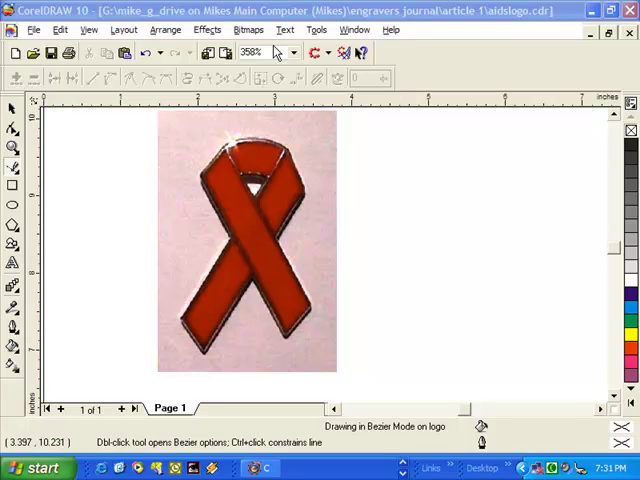
Open the Object Manager docker from the Tools menu to show the logo layer
left_click(316, 29)
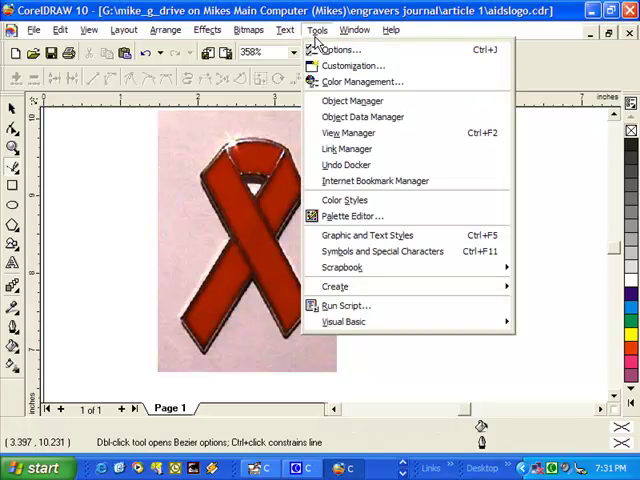
left_click(351, 100)
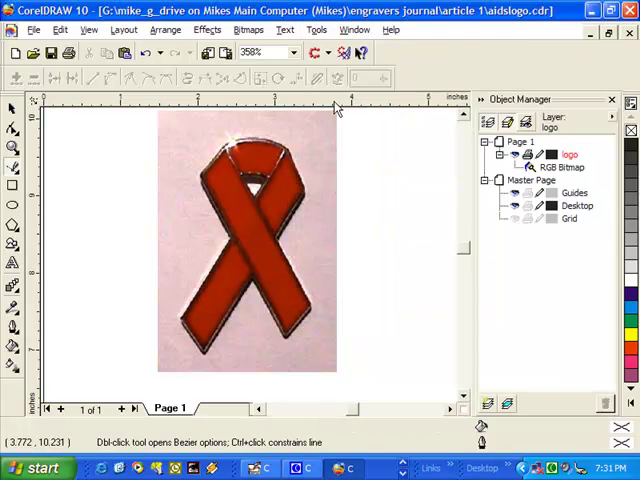
mouse_move(347, 152)
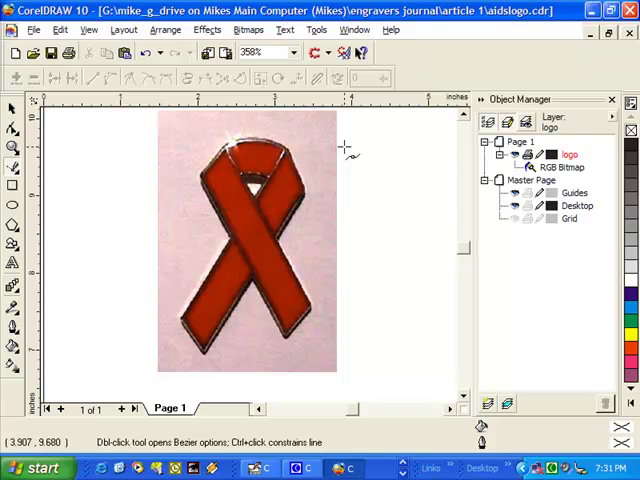
mouse_move(178, 92)
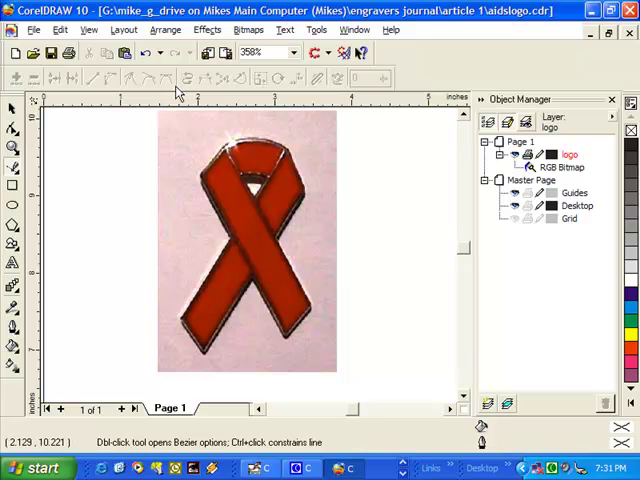
Switch the page display to Draft view so the ribbon scan appears faded
left_click(88, 29)
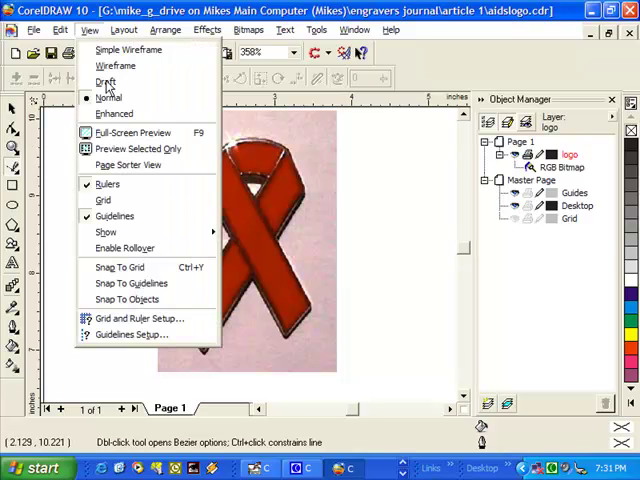
left_click(105, 81)
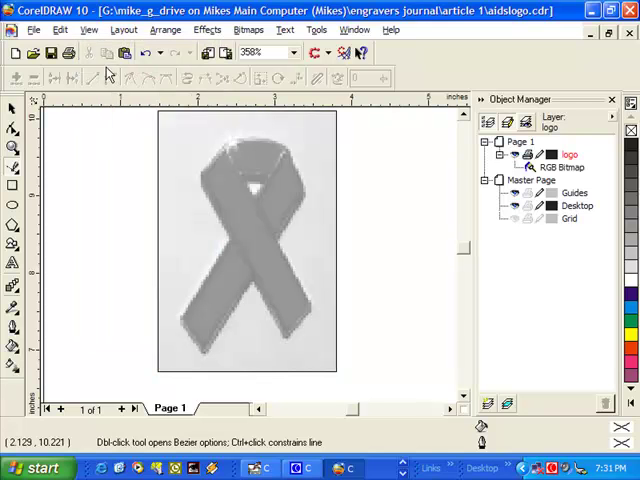
mouse_move(305, 120)
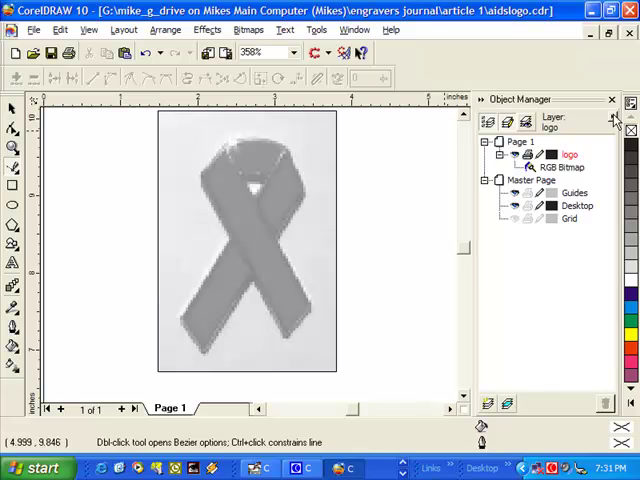
Add a new layer named 'vector' above the logo layer
left_click(616, 119)
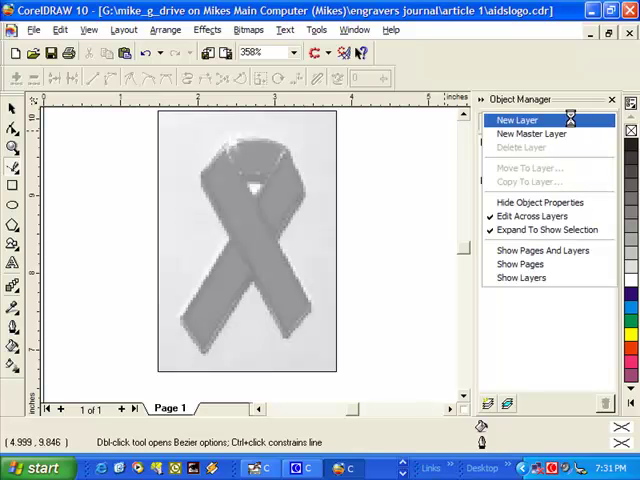
left_click(517, 120)
type("v")
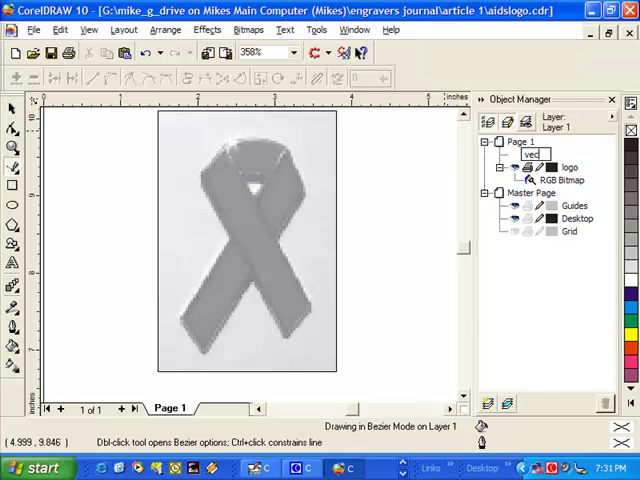
type("ector")
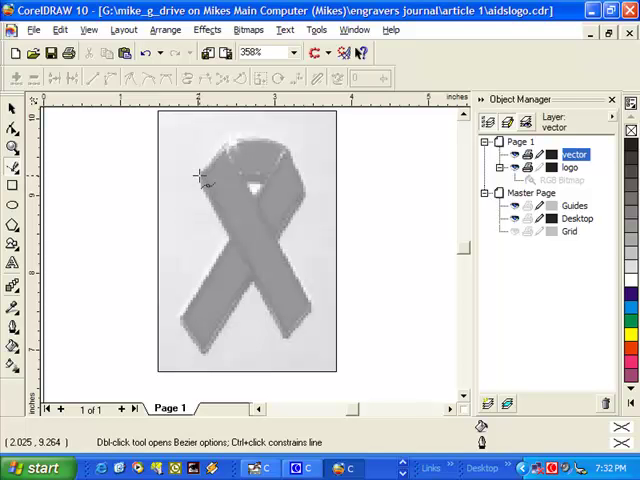
mouse_move(220, 150)
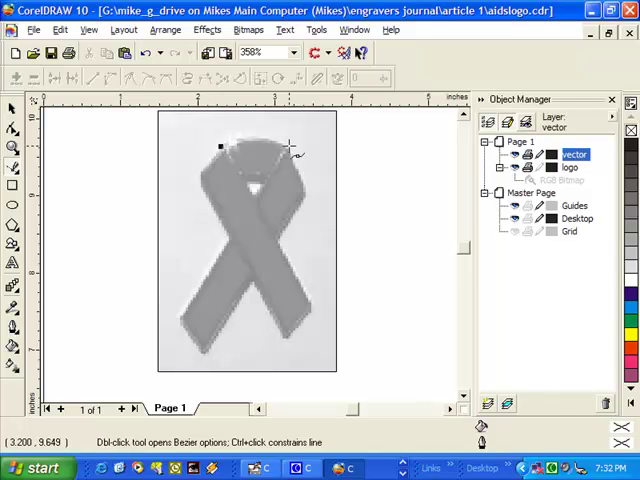
Place Bezier points around the ribbon's outer edge to trace its outline
left_click(306, 192)
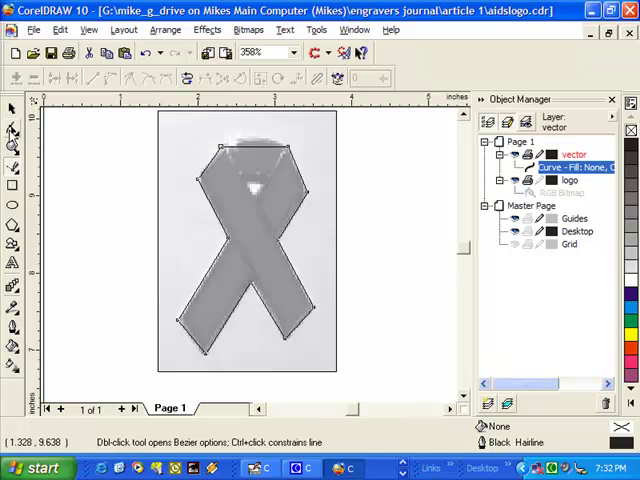
Switch to node editing and marquee-select all 11 nodes of the ribbon outline
double_click(250, 240)
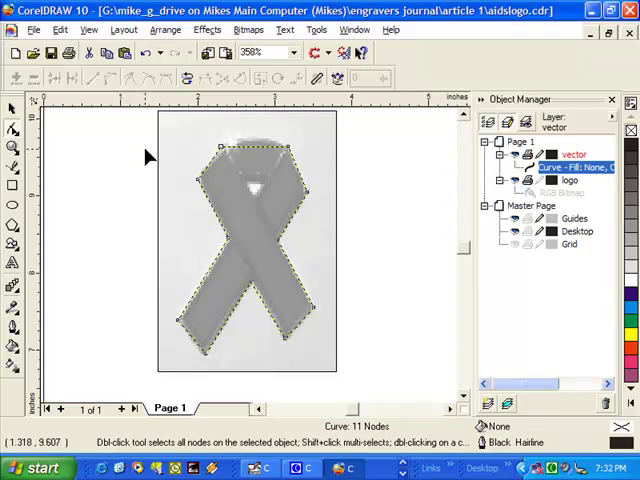
mouse_move(152, 152)
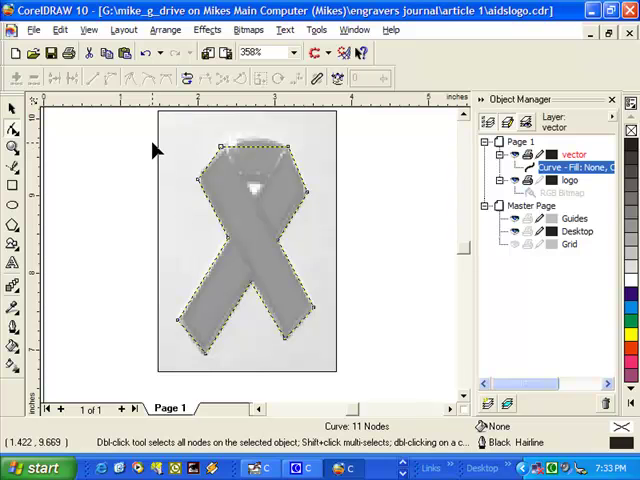
mouse_move(147, 145)
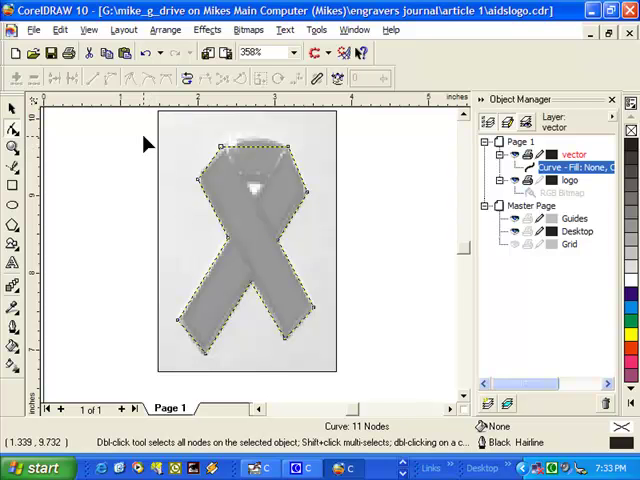
left_click_drag(148, 138, 273, 277)
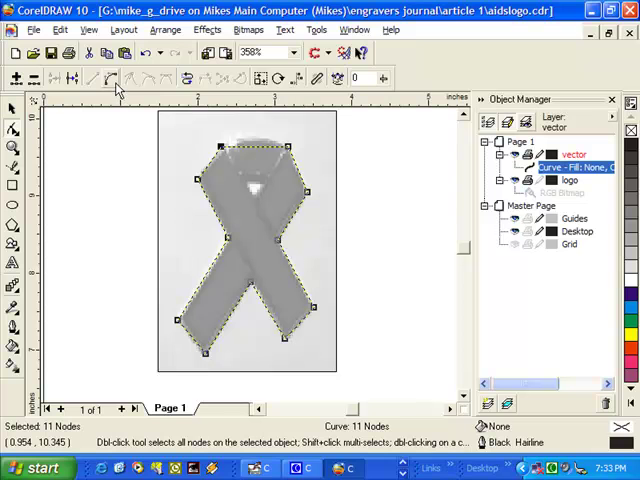
mouse_move(120, 78)
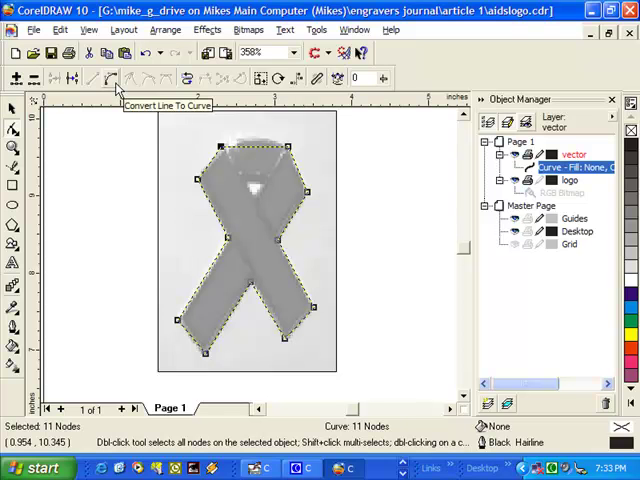
mouse_move(105, 78)
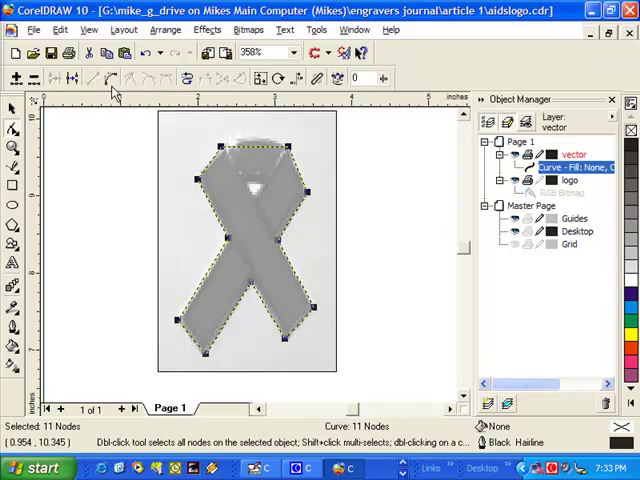
mouse_move(133, 148)
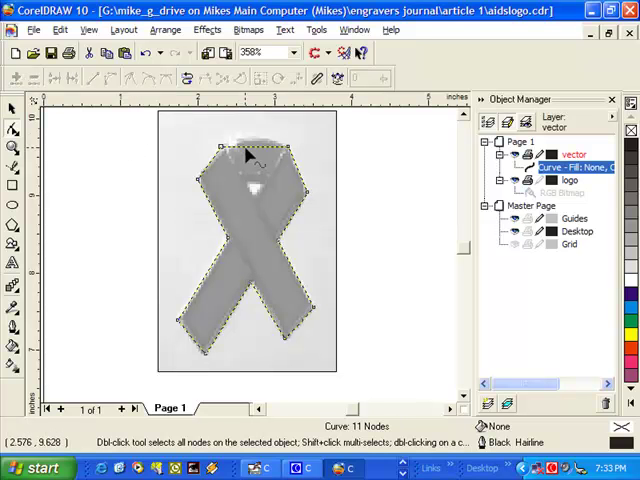
mouse_move(252, 157)
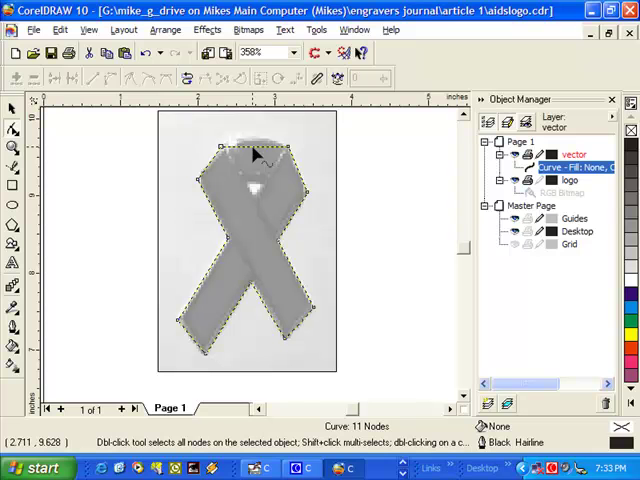
Bend the outline's top segment upward into an arc following the ribbon loop
left_click_drag(255, 150, 260, 153)
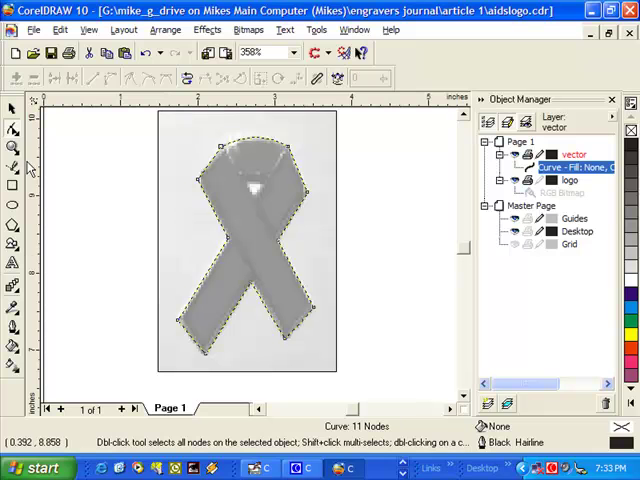
Zoom in and move the inner-corner and lower nodes onto the ribbon's edges
left_click(13, 147)
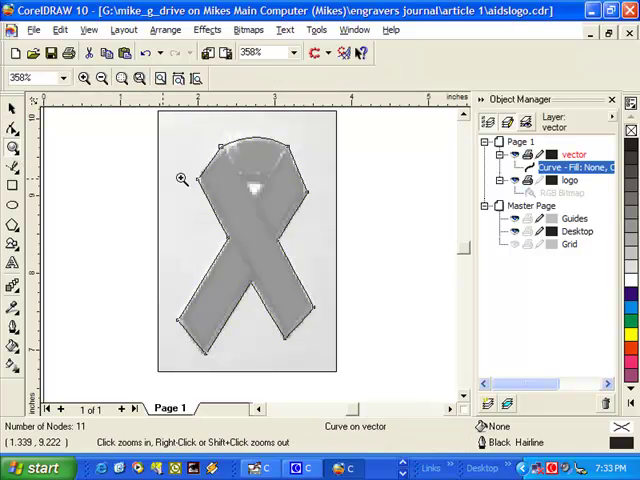
mouse_move(247, 262)
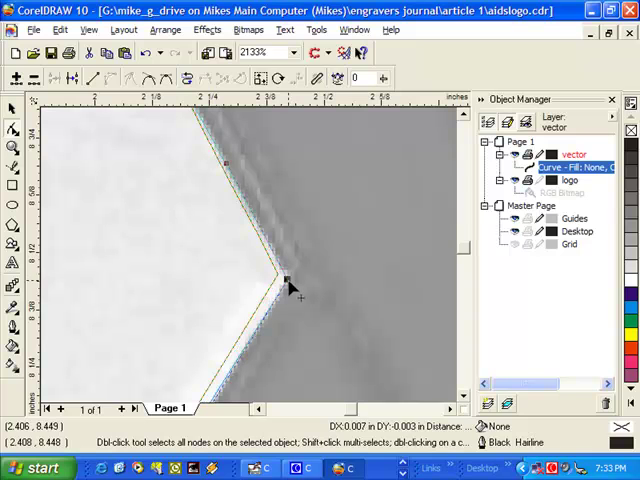
left_click(287, 283)
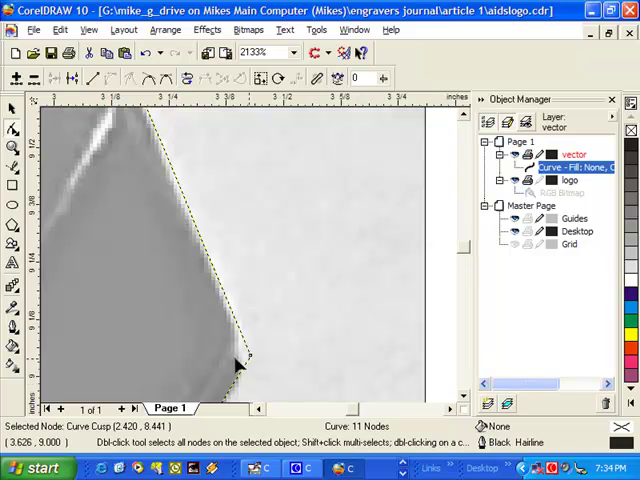
left_click_drag(248, 357, 248, 370)
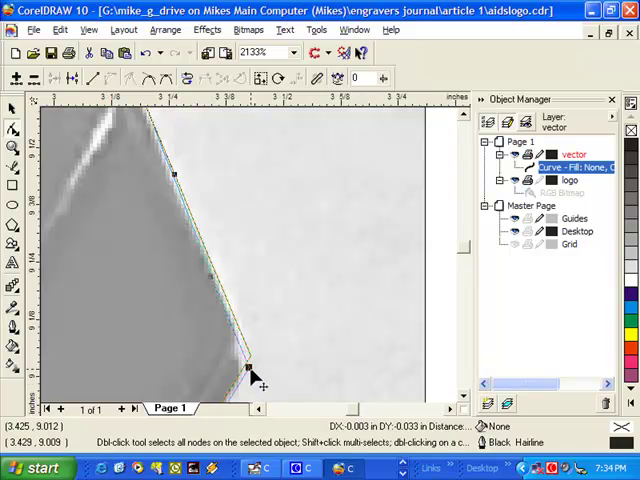
left_click(248, 360)
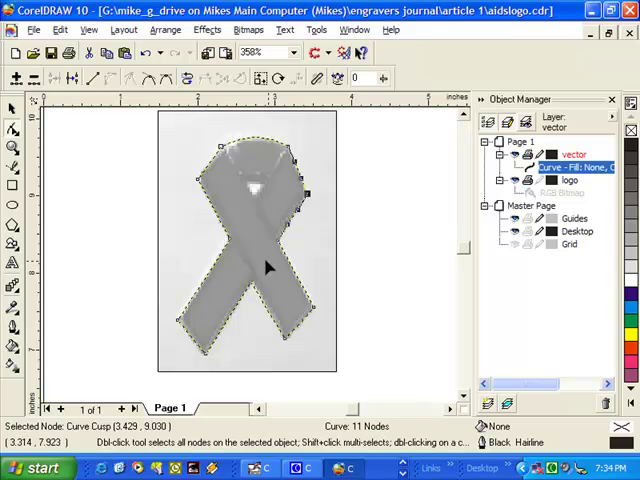
left_click(14, 108)
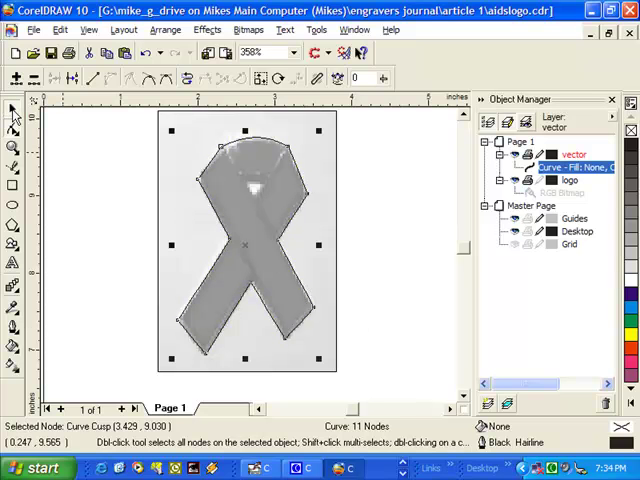
Start a new Bezier path over the white triangle inside the ribbon loop
left_click(13, 109)
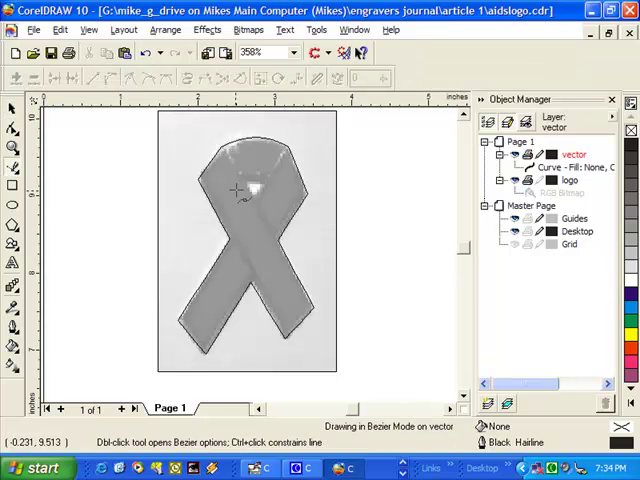
mouse_move(270, 185)
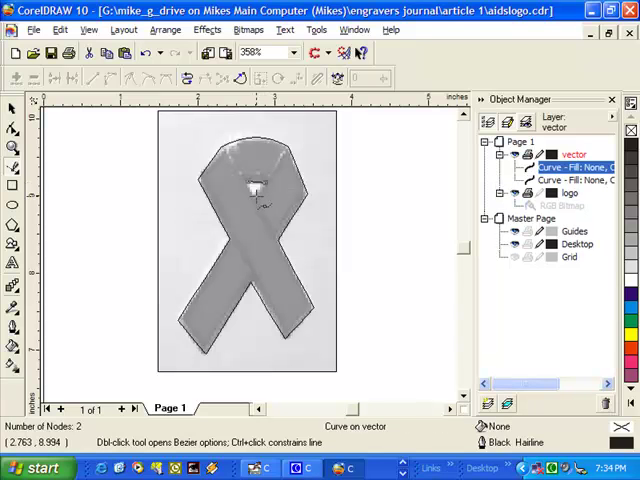
left_click(253, 190)
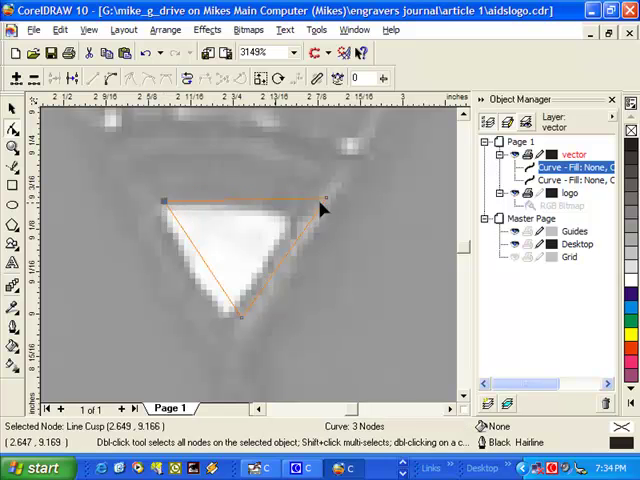
Move the triangle's right, left and bottom nodes onto the white hole's corners
left_click_drag(330, 195, 300, 210)
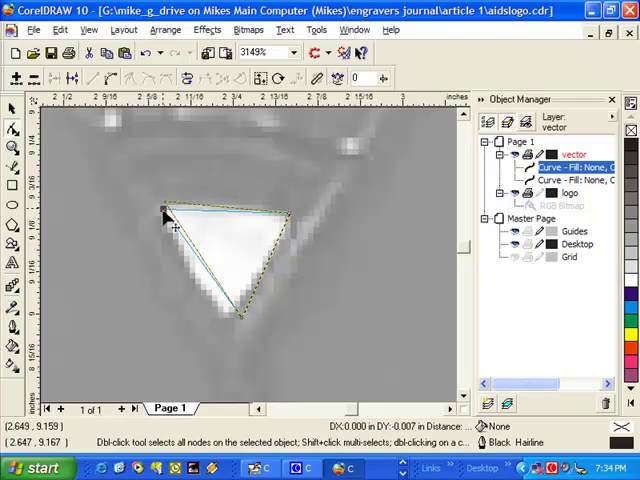
left_click(164, 211)
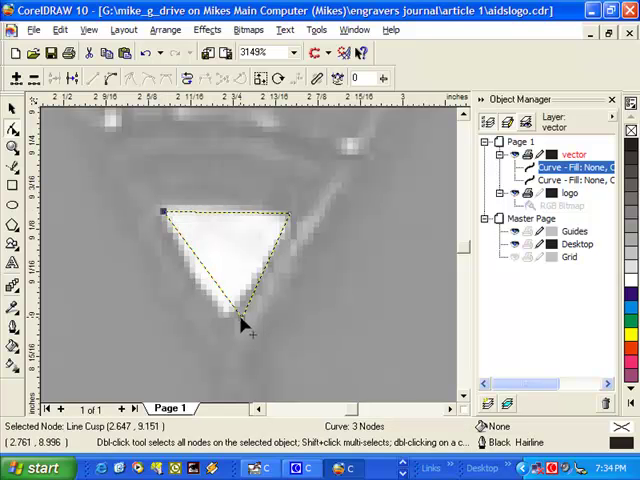
left_click_drag(248, 328, 225, 315)
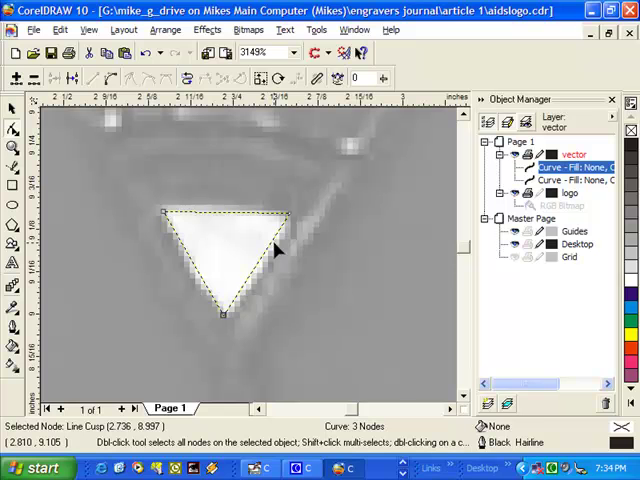
mouse_move(137, 196)
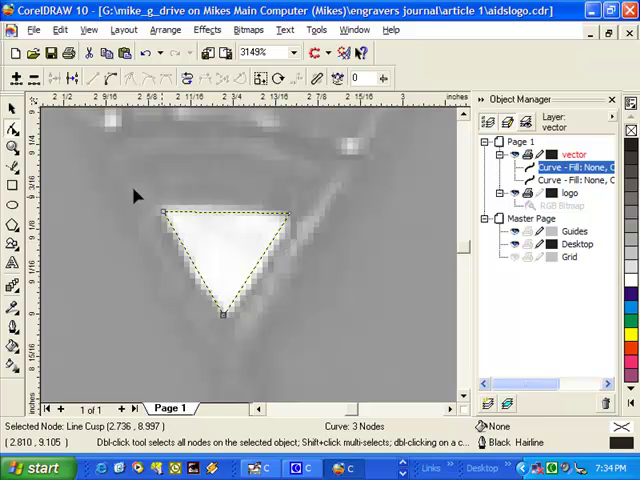